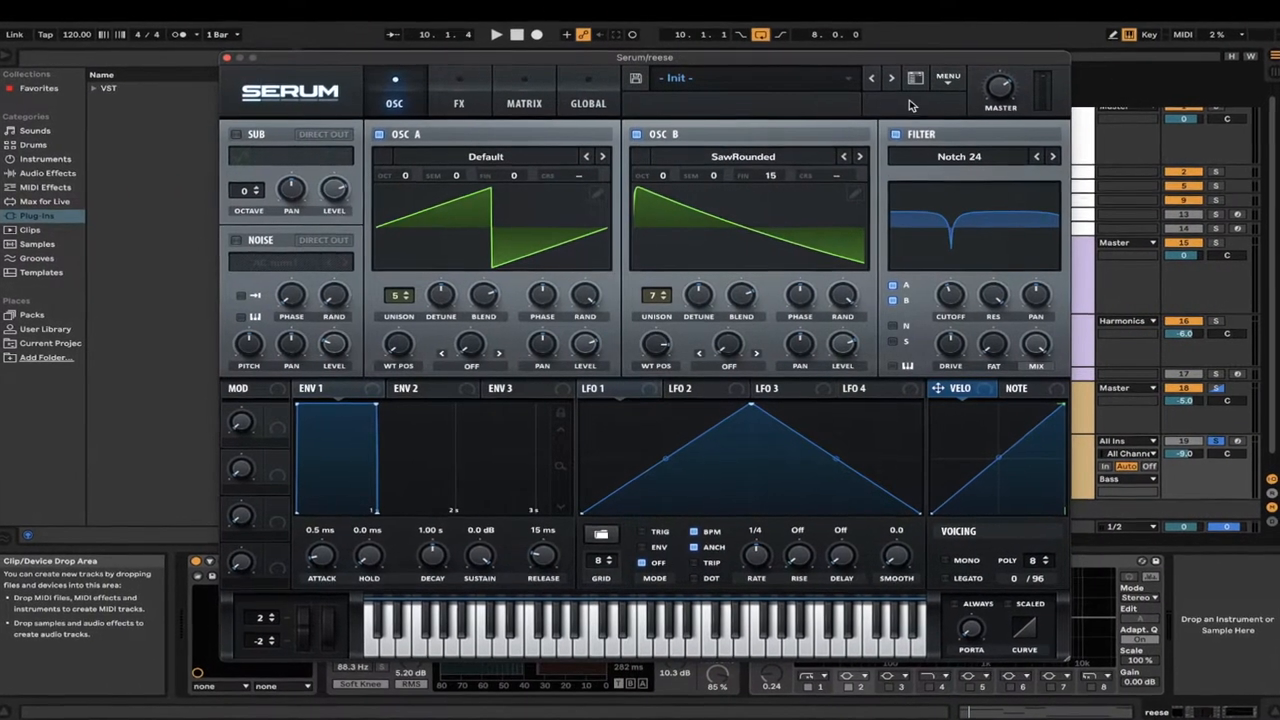
# - Choose Init Preset from Serum's MENU to reset the filter to MG Low 12
pyautogui.click(949, 75)
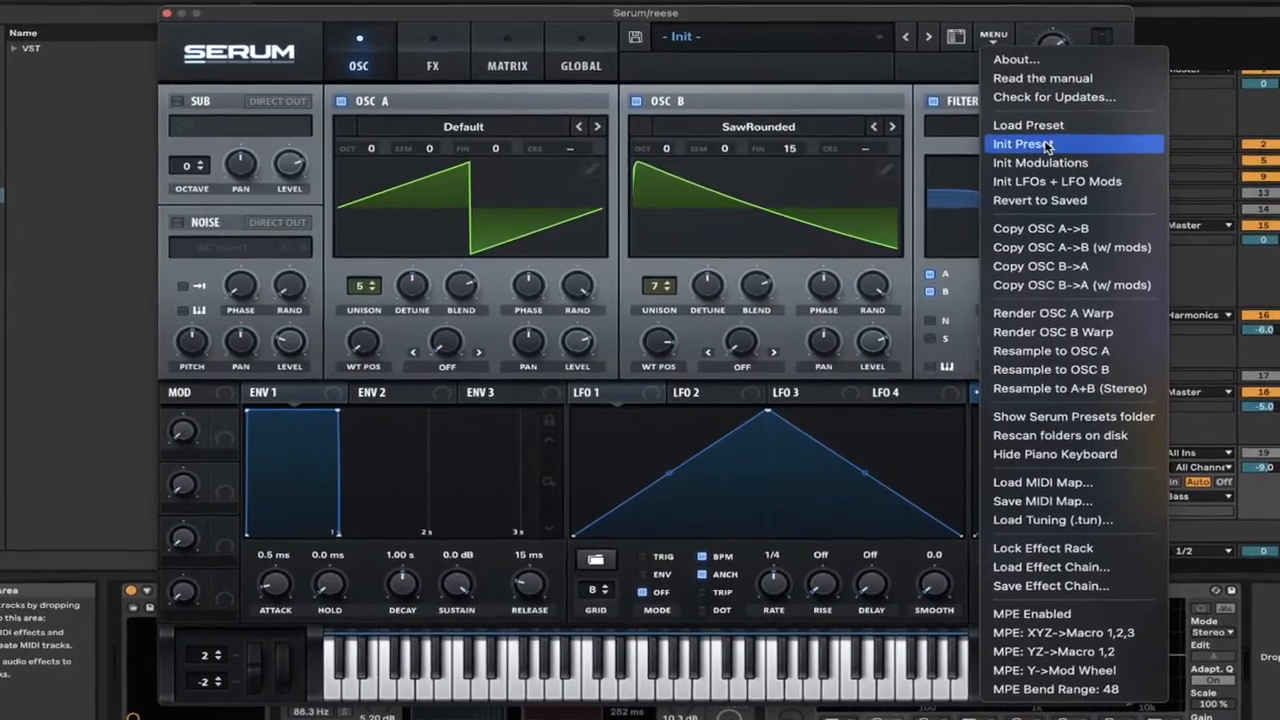
pyautogui.click(1027, 144)
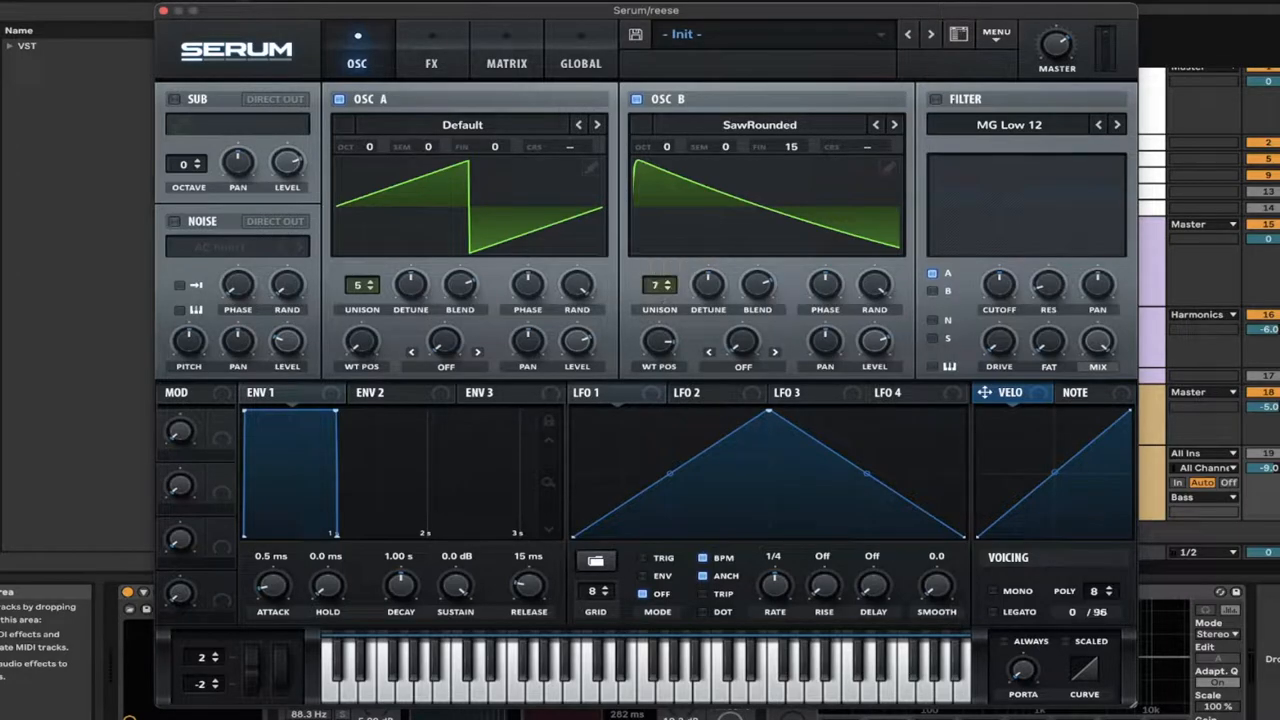
pyautogui.moveTo(937, 100)
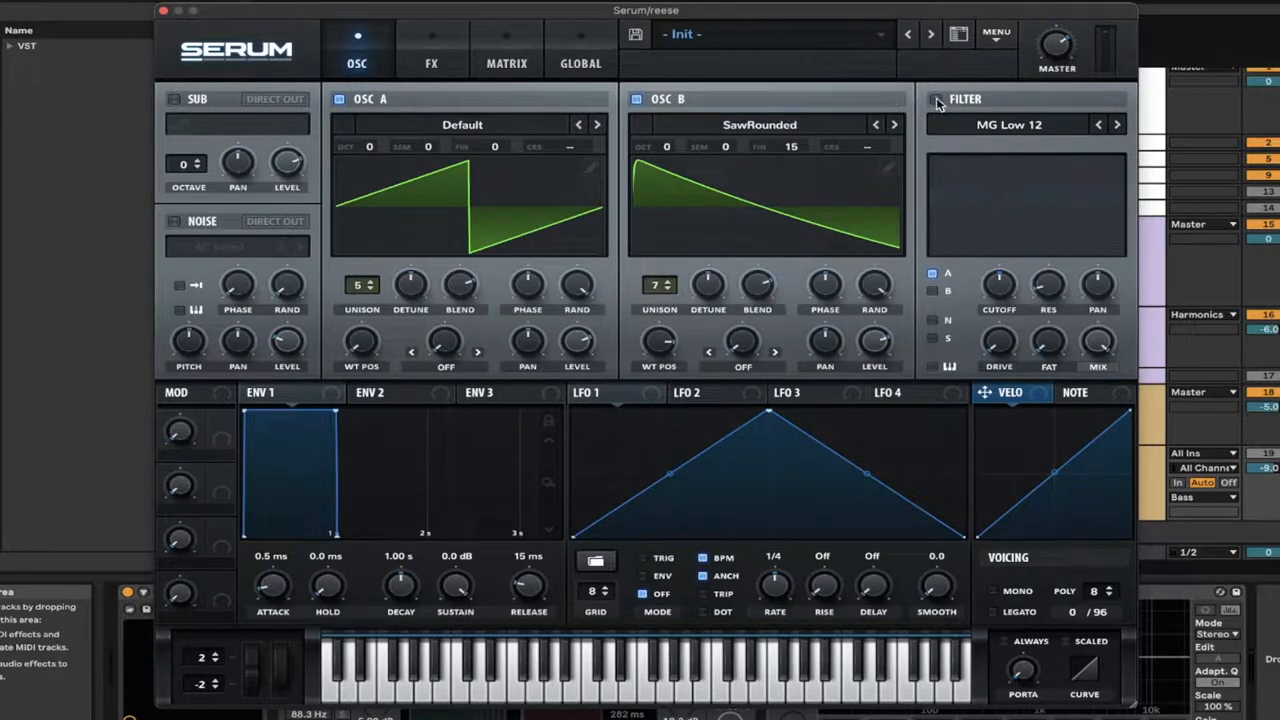
pyautogui.moveTo(935, 99)
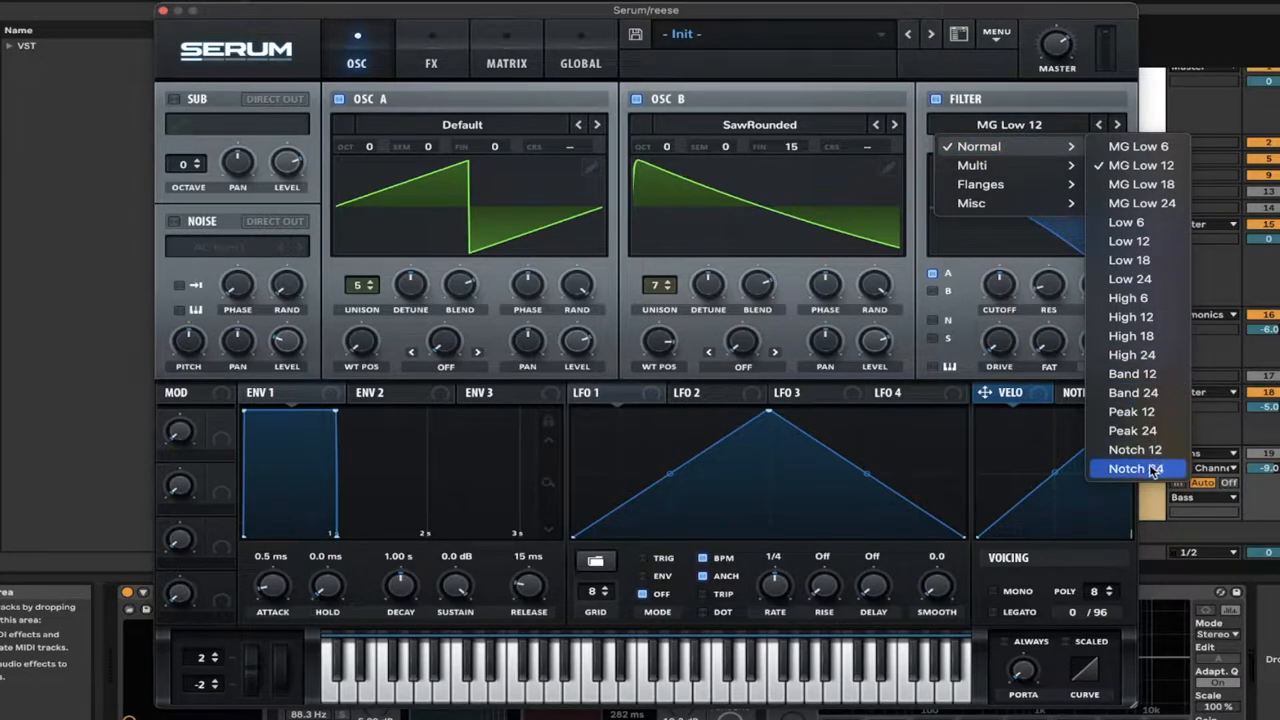
# - Enable the oscillator filter and set its type to Notch 24
pyautogui.click(1133, 468)
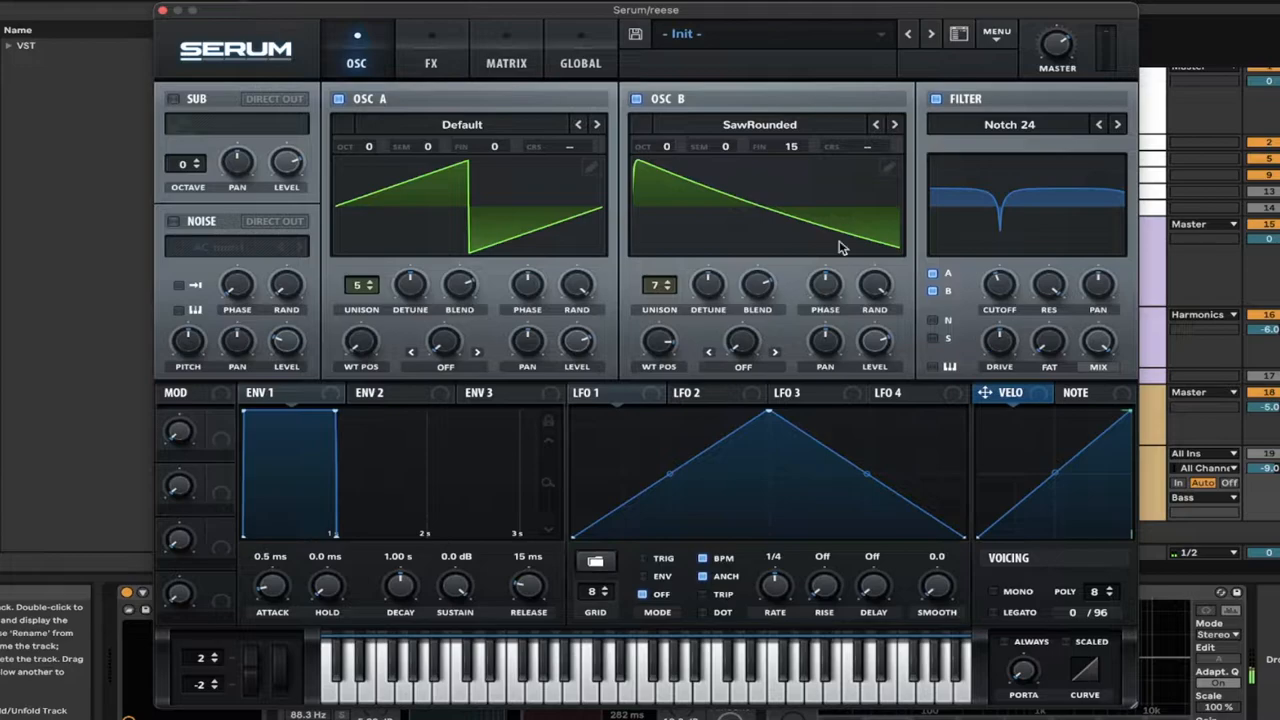
# - Enable the FX Filter effect with type MG Low 24, then return to OSC
pyautogui.click(430, 63)
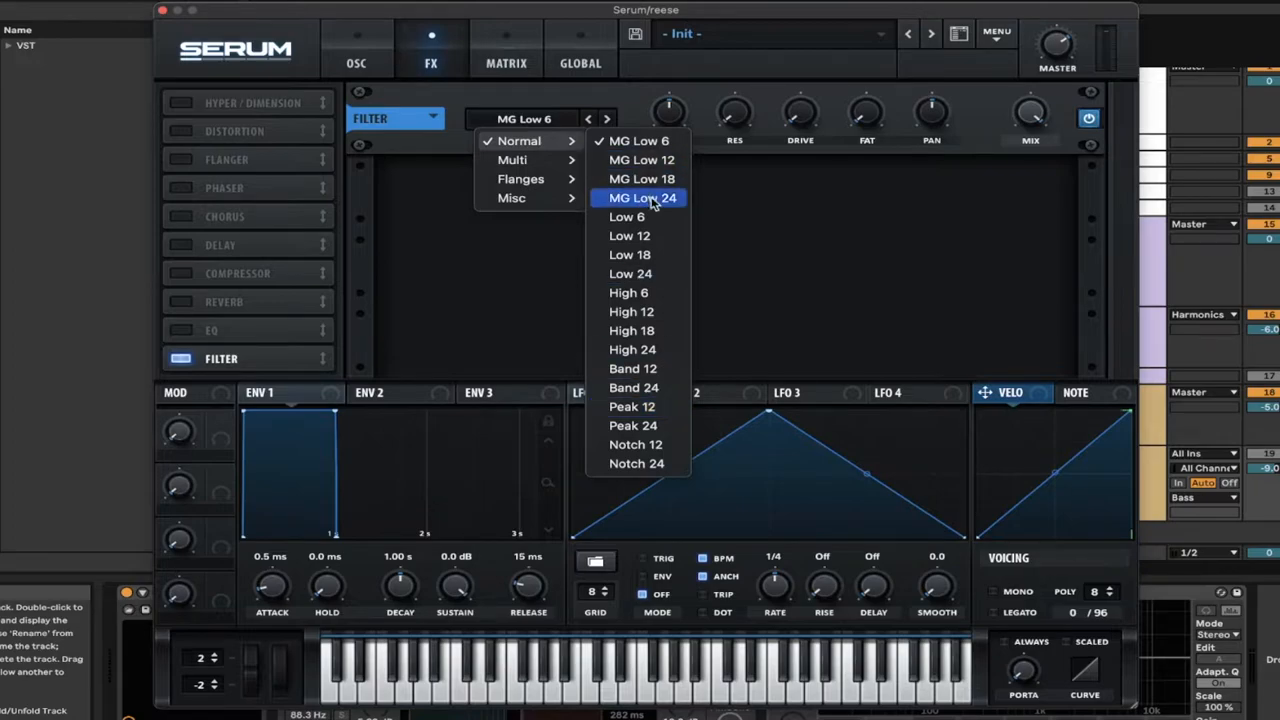
pyautogui.click(638, 197)
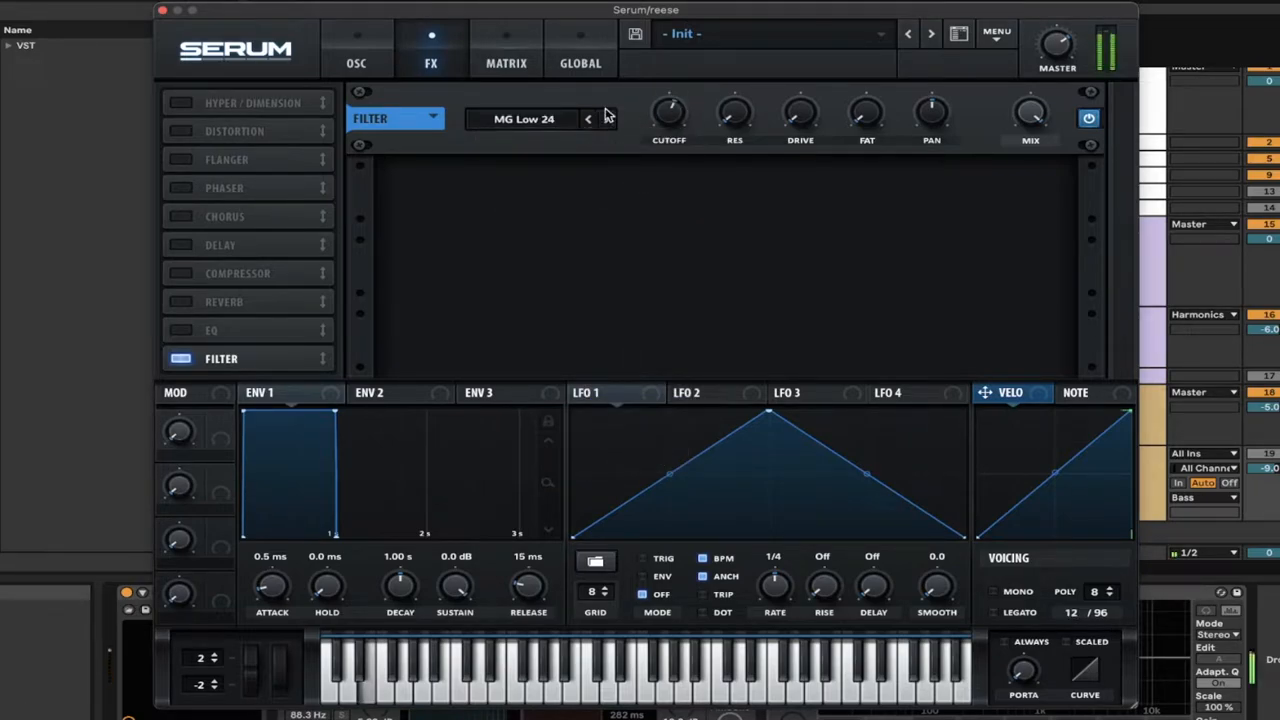
pyautogui.click(357, 52)
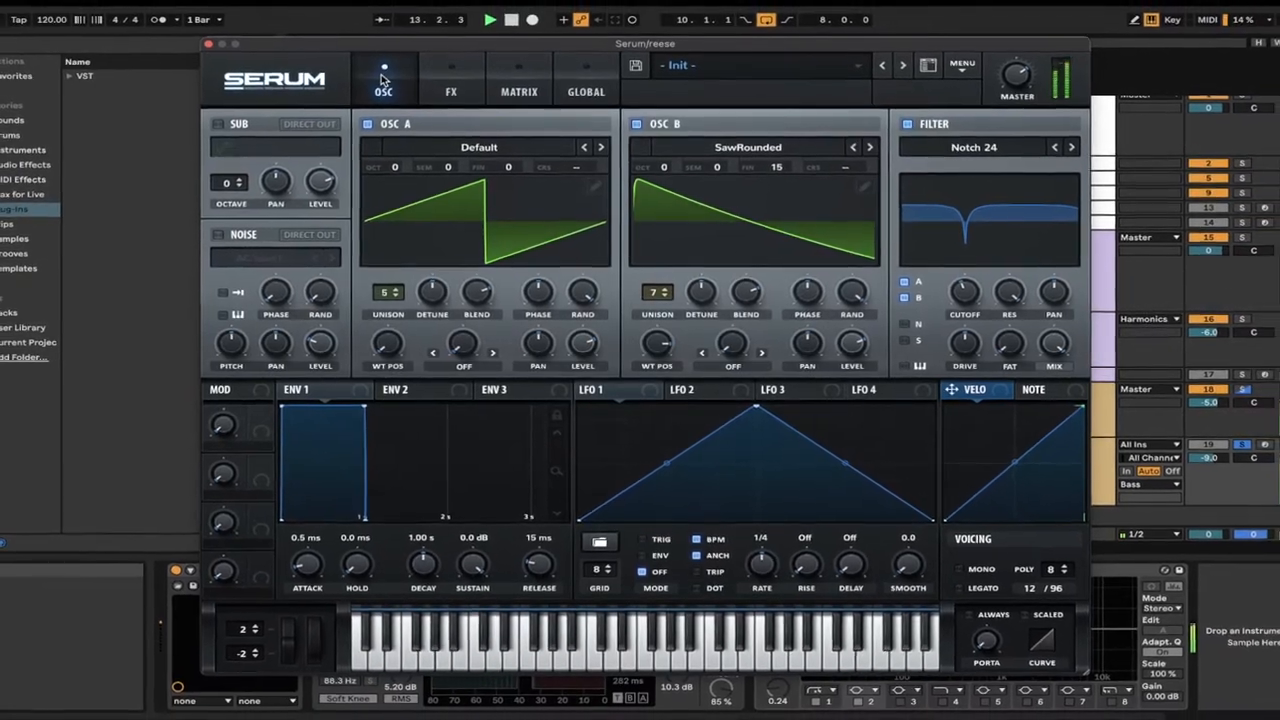
# - Close the Serum editor to show the Serum, OTT and EQ Eight chain
pyautogui.click(207, 47)
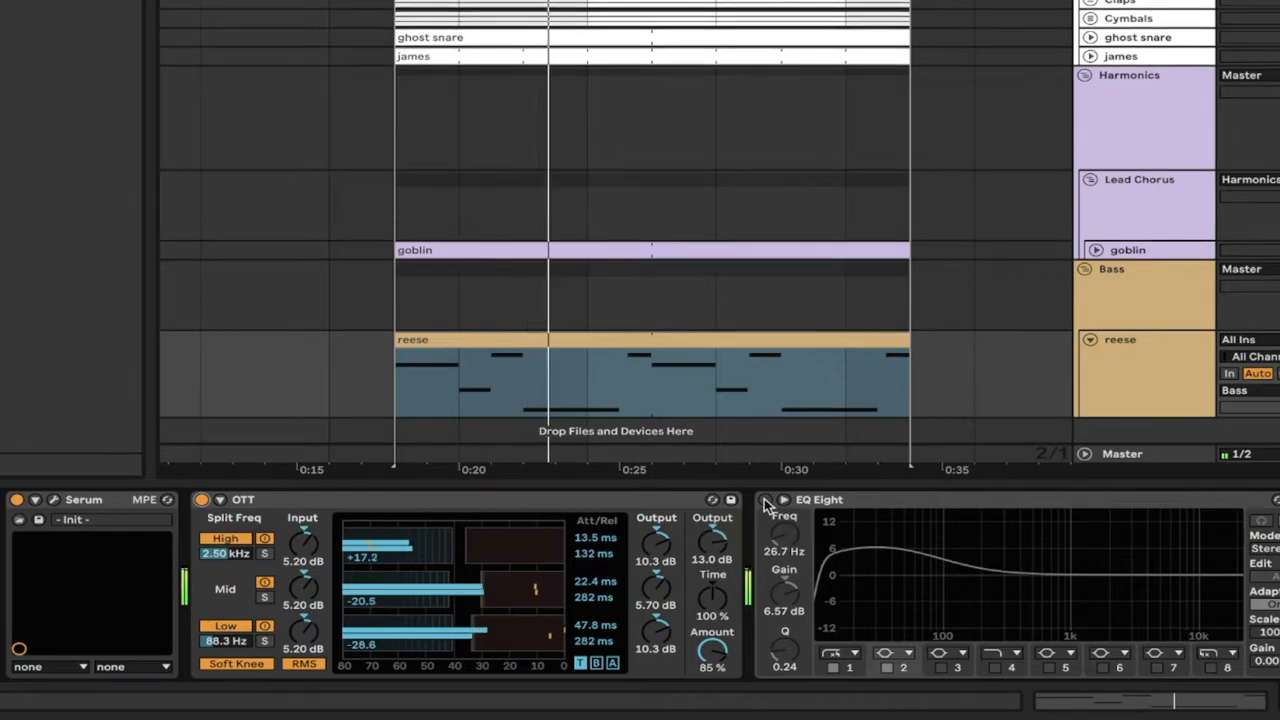
# - Scroll to Amp, mono, Boots and Cats, Shaper, Utility and activate the mono device
pyautogui.click(755, 506)
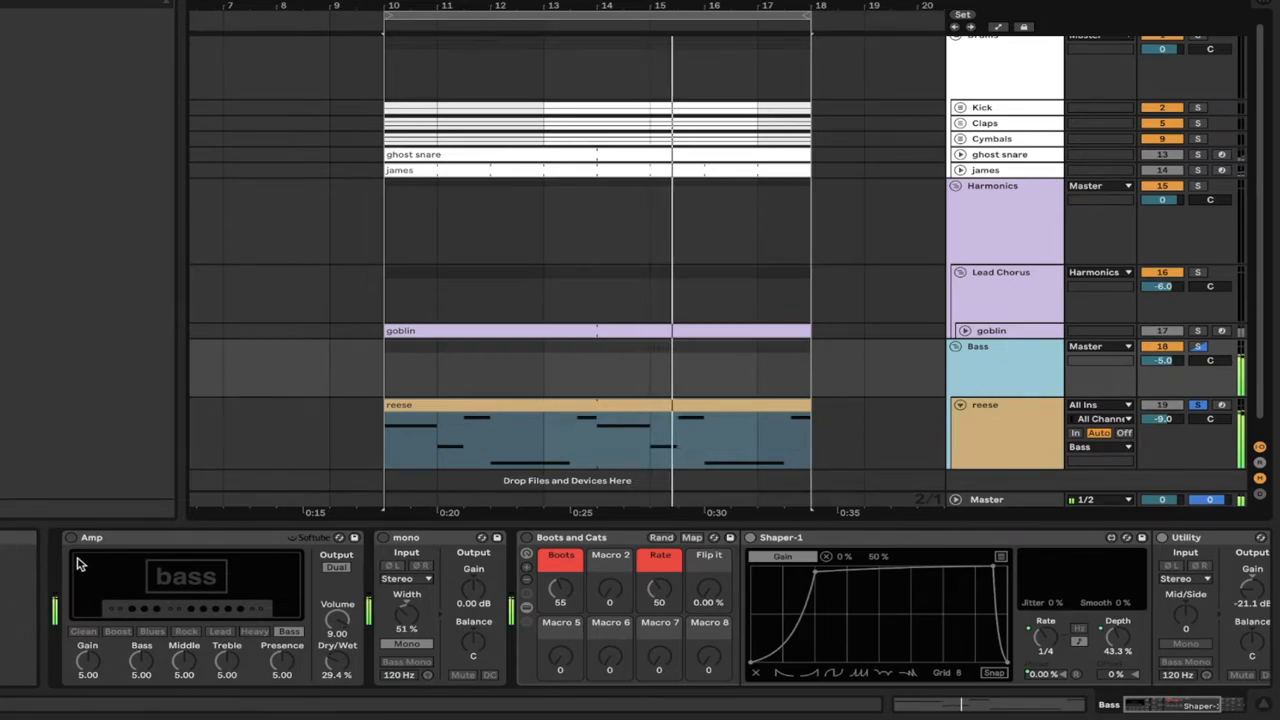
pyautogui.click(71, 538)
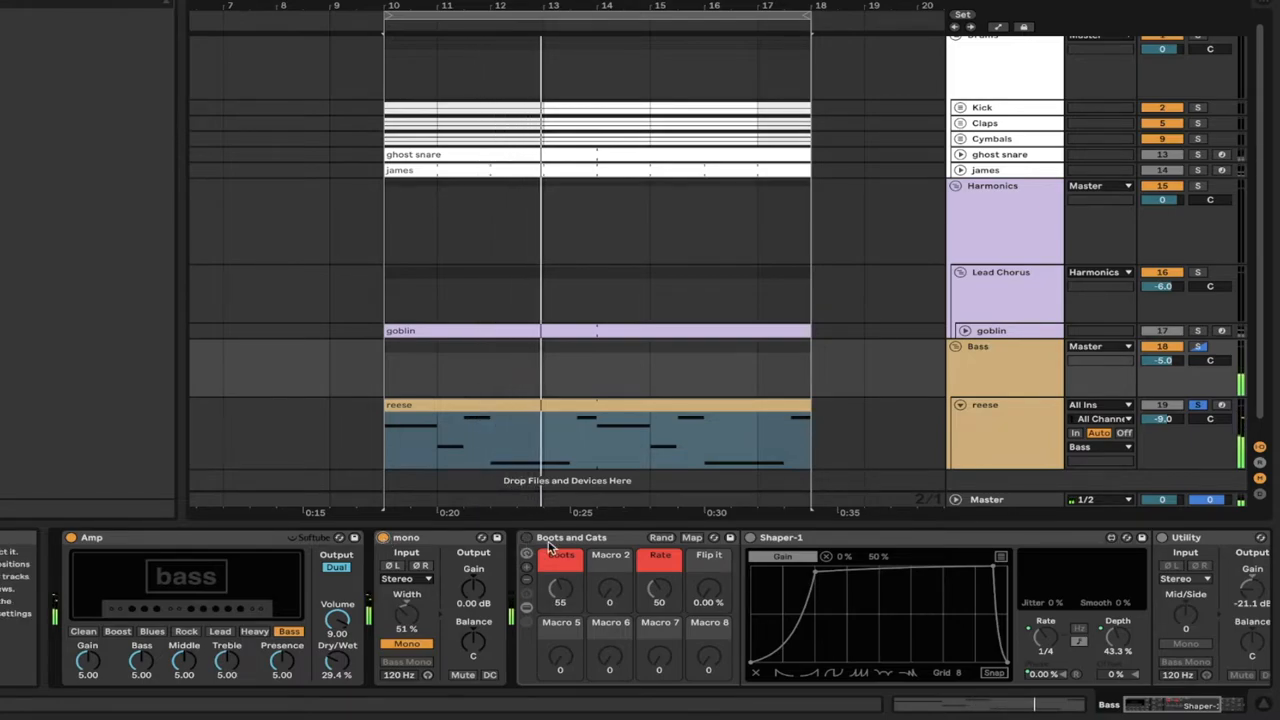
pyautogui.moveTo(608, 549)
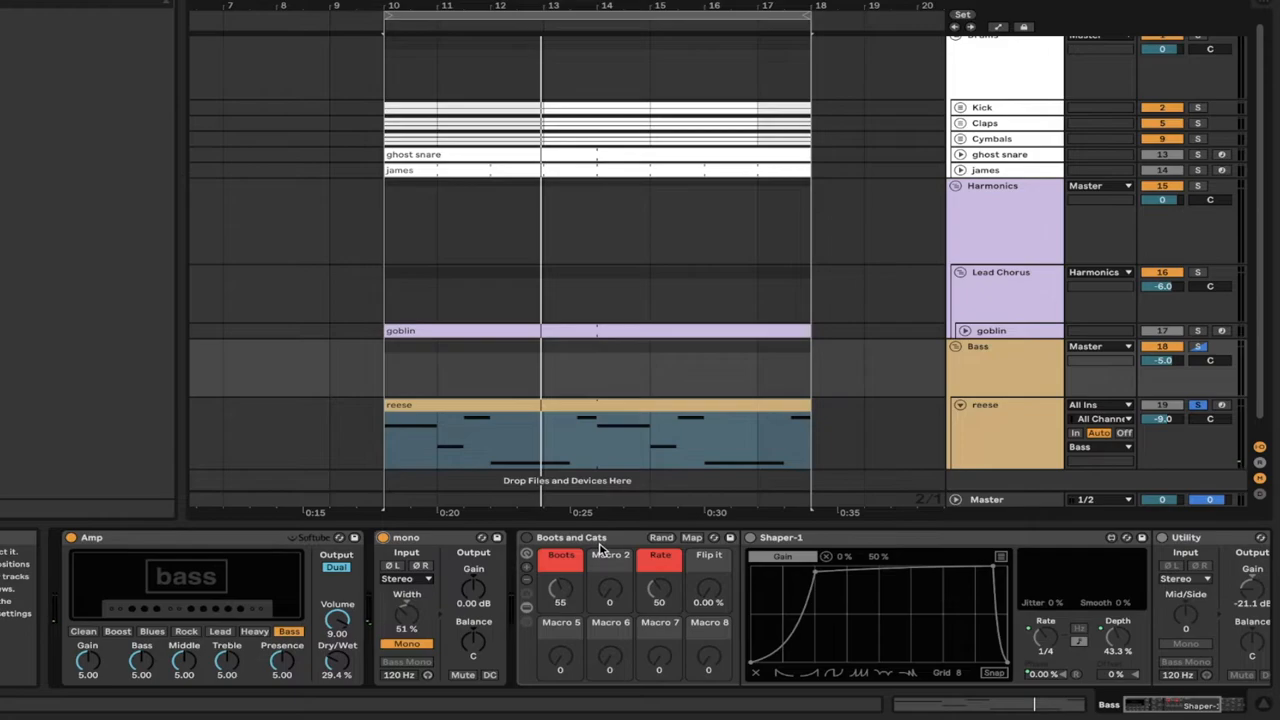